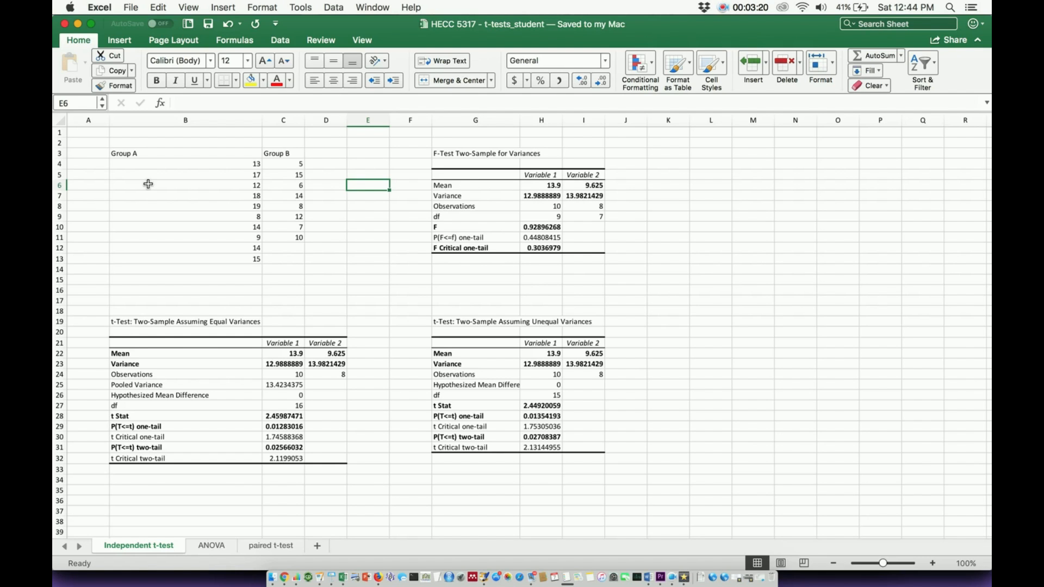
{"action": "mouse_move", "coordinate": [300, 8]}
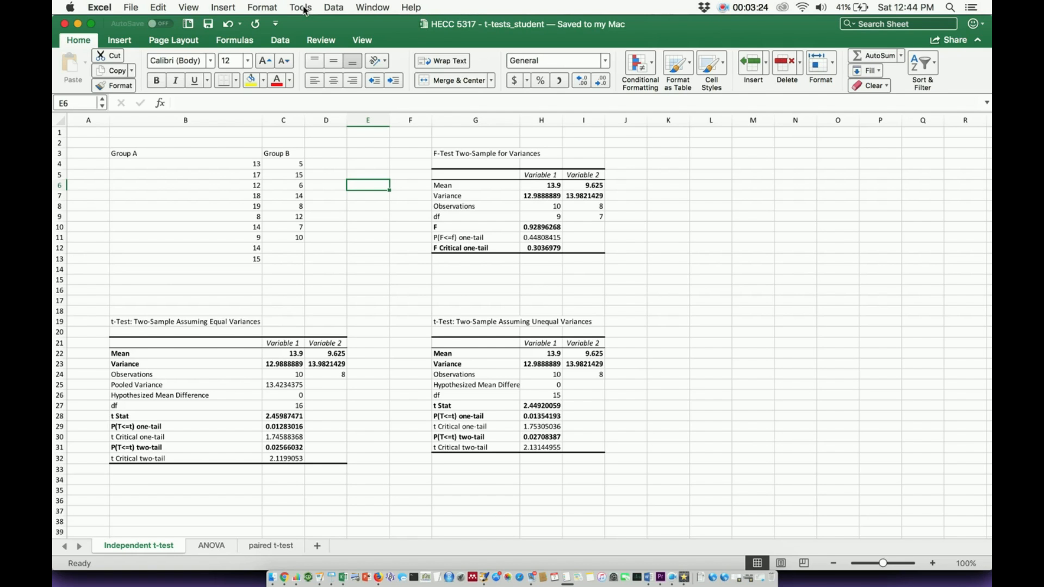
- Open the Tools menu to reach Excel Add-ins
{"action": "left_click", "coordinate": [300, 7]}
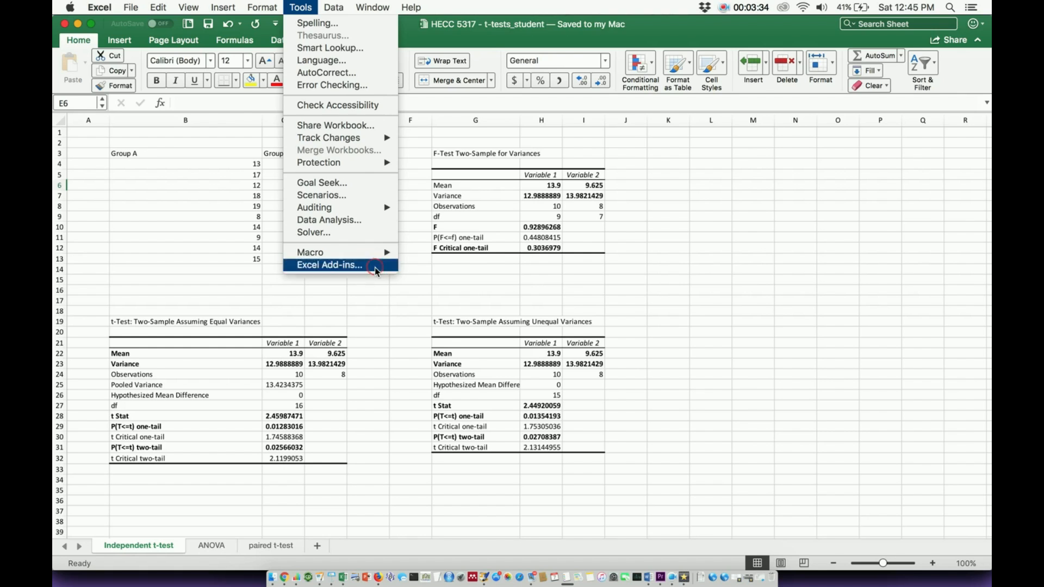
- Enable the Analysis ToolPak in Excel Add-ins and confirm with OK
{"action": "left_click", "coordinate": [329, 264]}
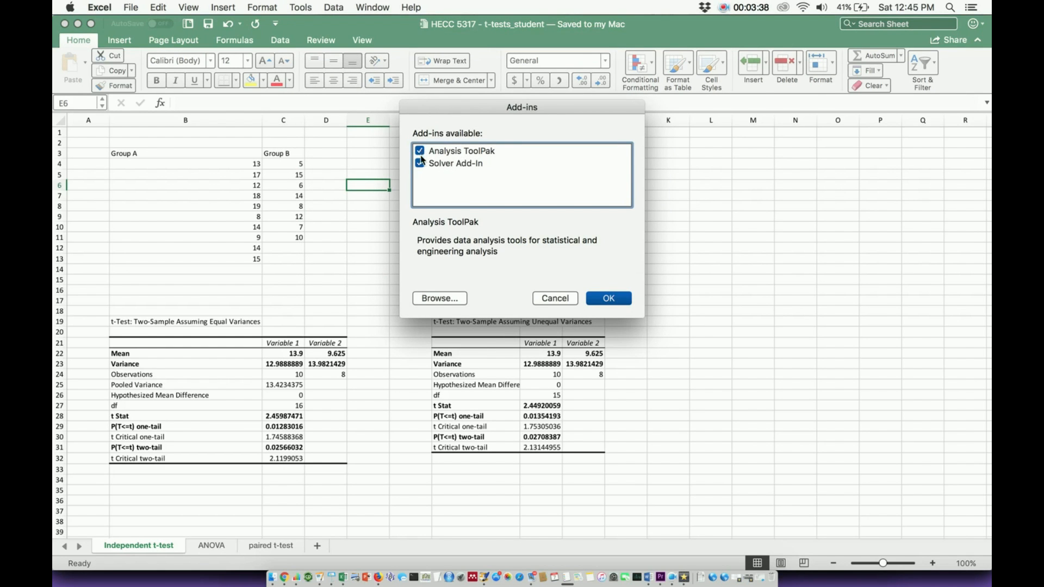
{"action": "left_click", "coordinate": [419, 163]}
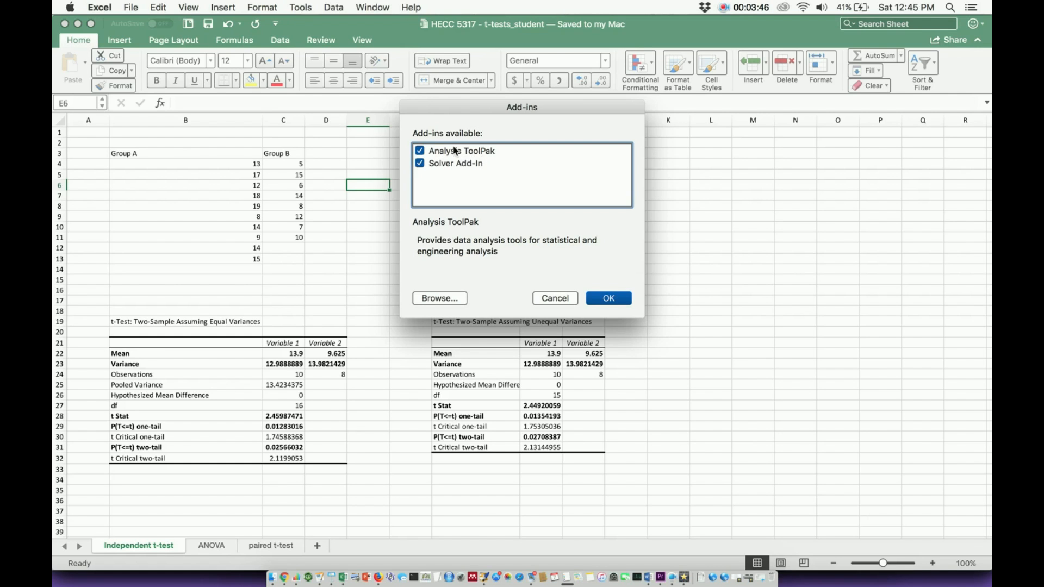
{"action": "mouse_move", "coordinate": [484, 154]}
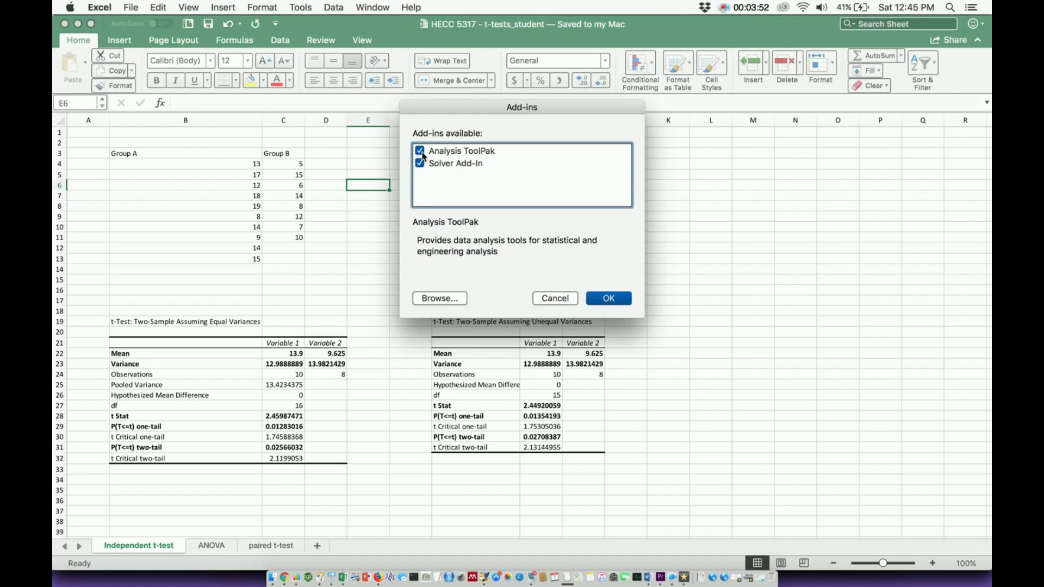
{"action": "left_click", "coordinate": [606, 298]}
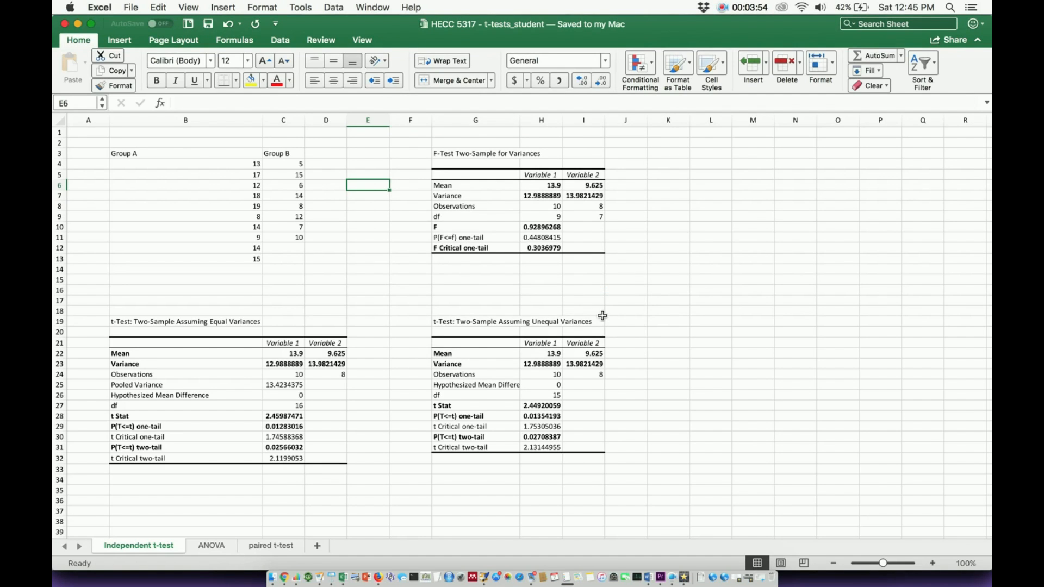
{"action": "mouse_move", "coordinate": [392, 313]}
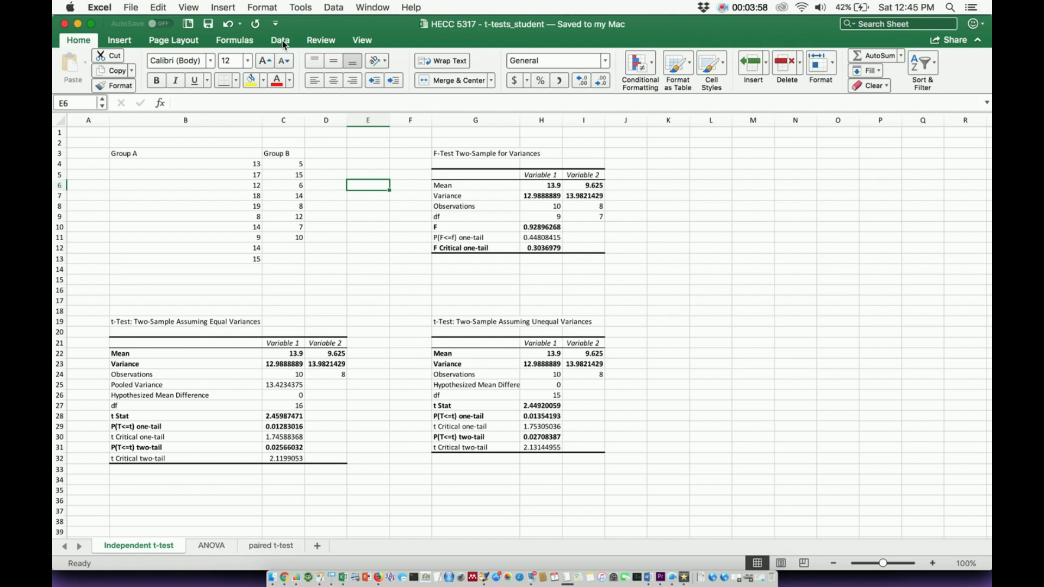
- Show the Data tab, where Data Analysis and Solver now appear
{"action": "left_click", "coordinate": [279, 40]}
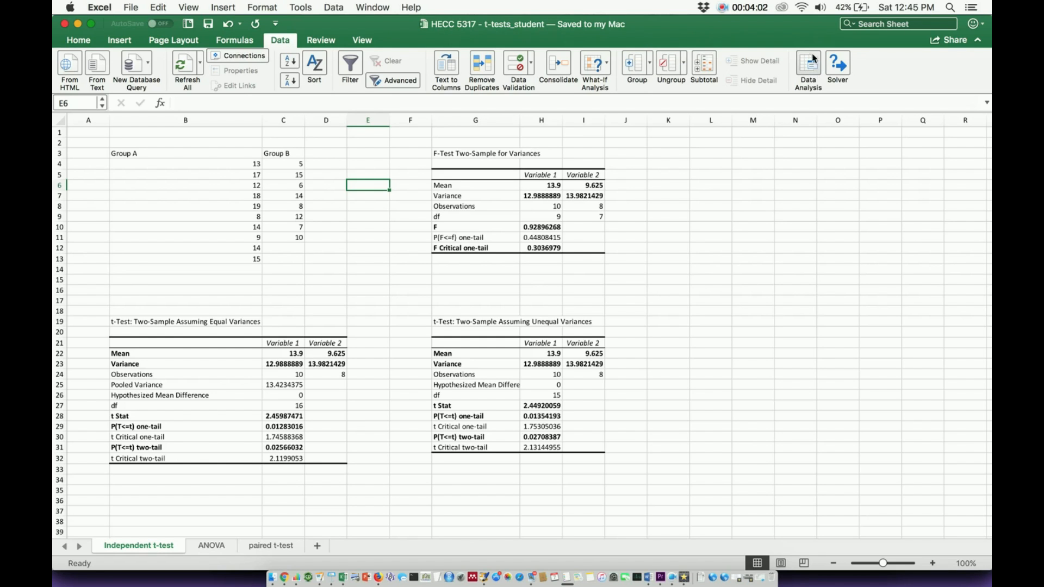
{"action": "mouse_move", "coordinate": [807, 64]}
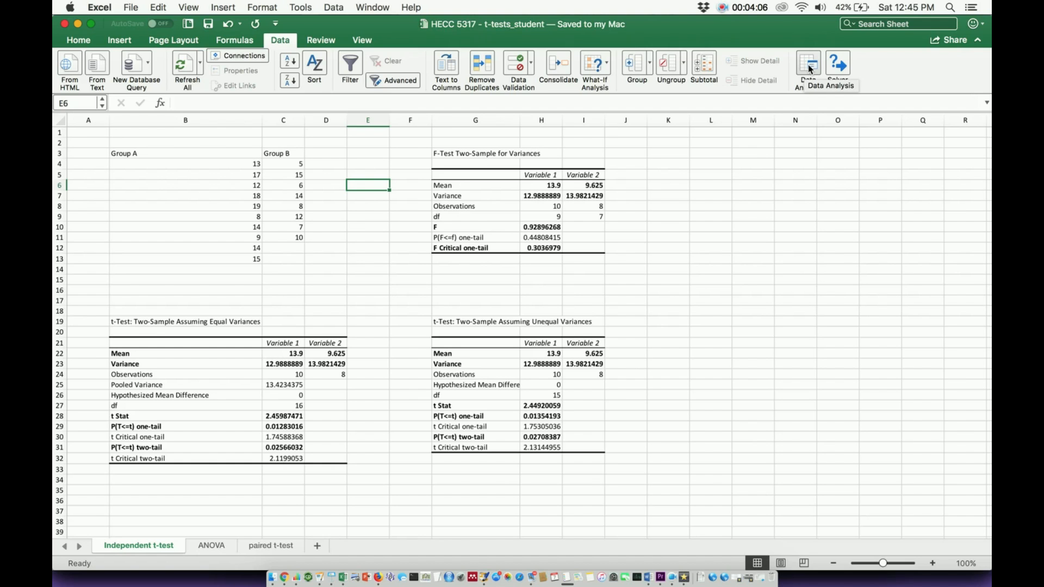
- Open Data Analysis and scroll the tool list down to the t-test and z-test options
{"action": "left_click", "coordinate": [807, 66]}
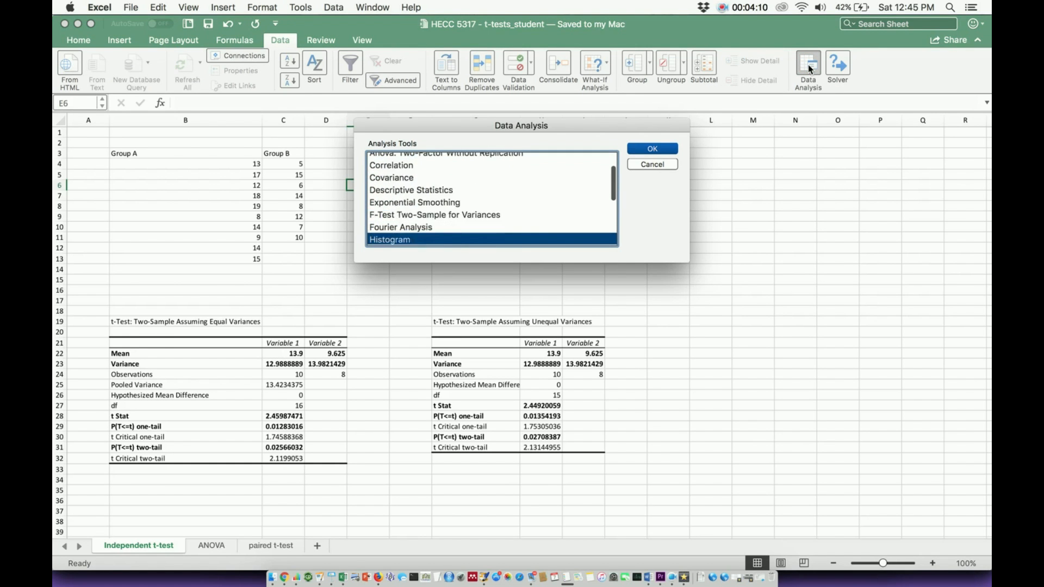
{"action": "scroll", "scroll_direction": "down", "scroll_amount": 3}
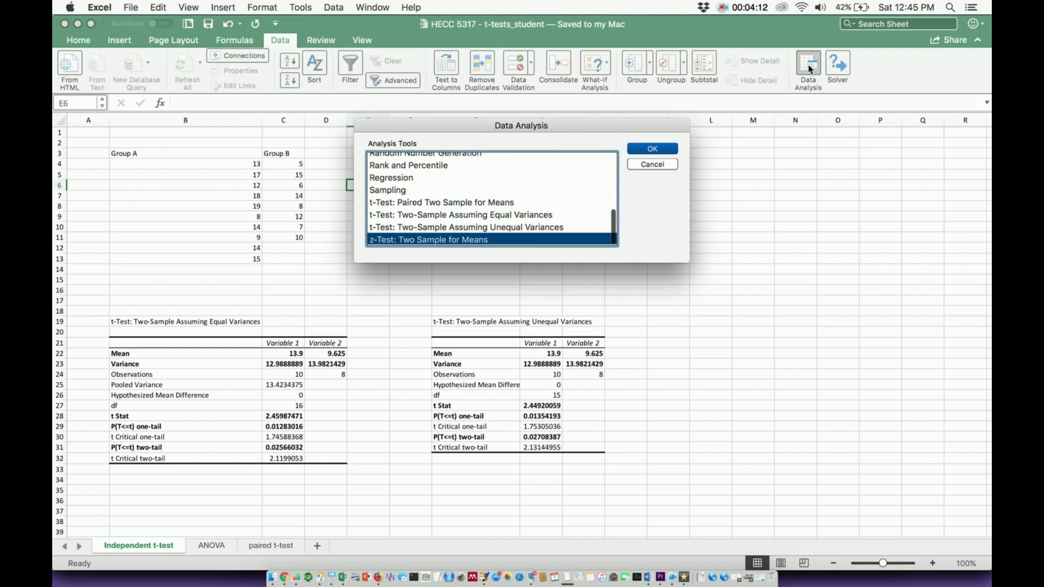